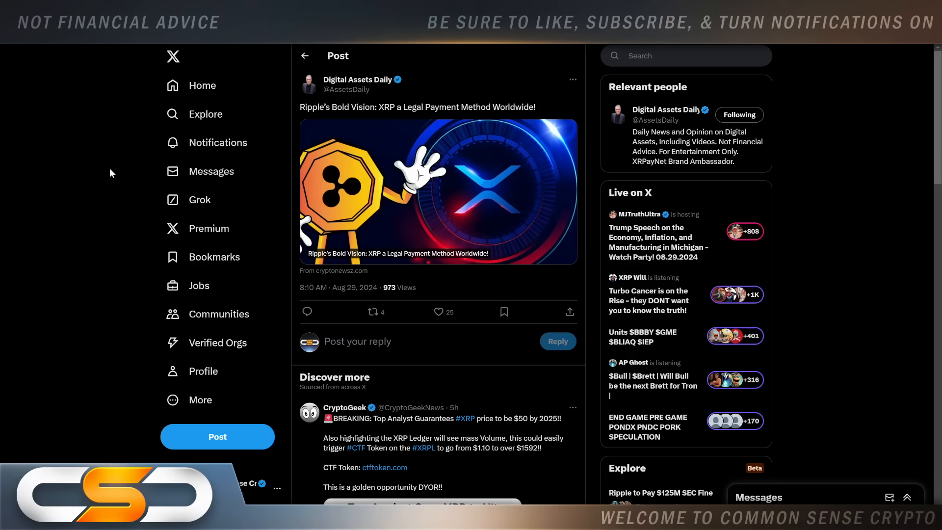
mouse_move(100, 157)
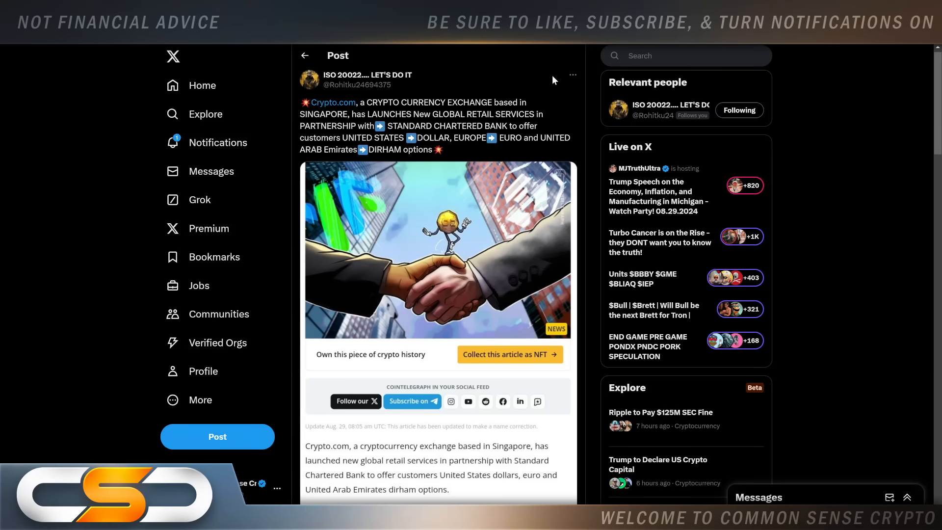
mouse_move(548, 84)
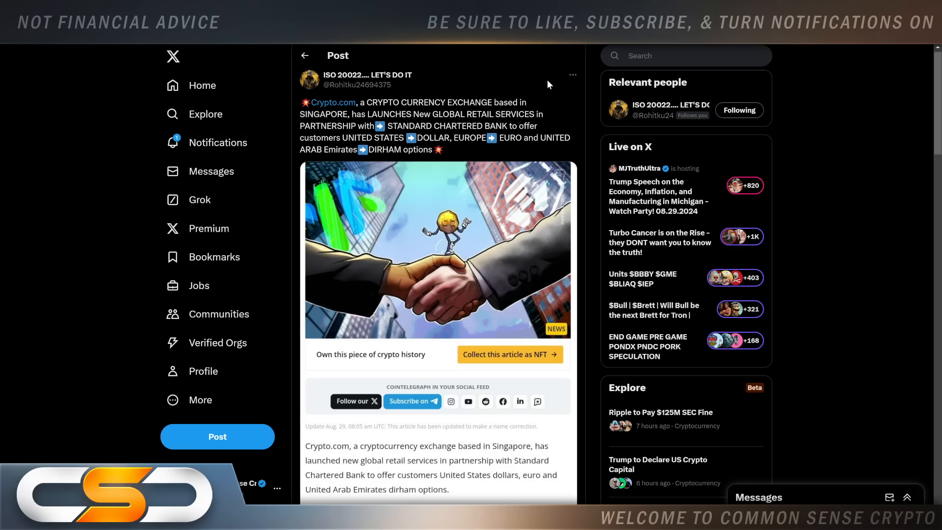
mouse_move(442, 82)
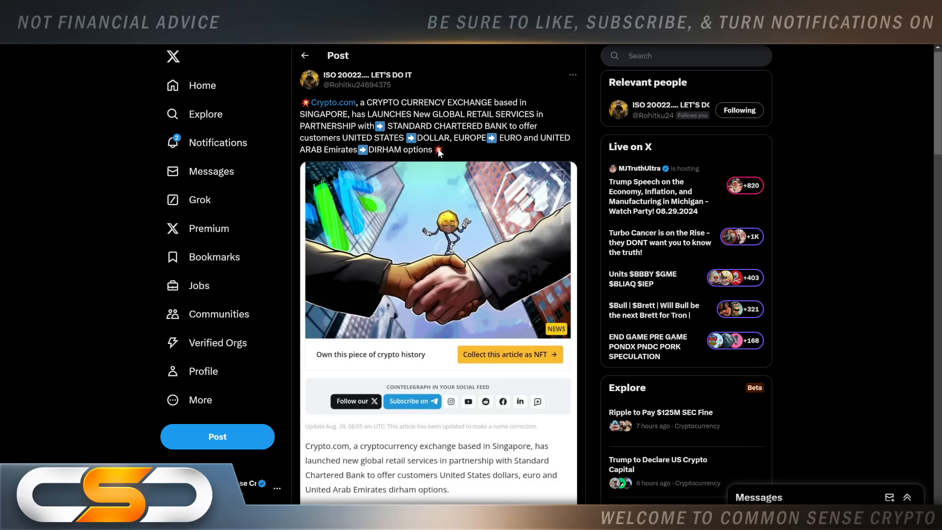
mouse_move(289, 102)
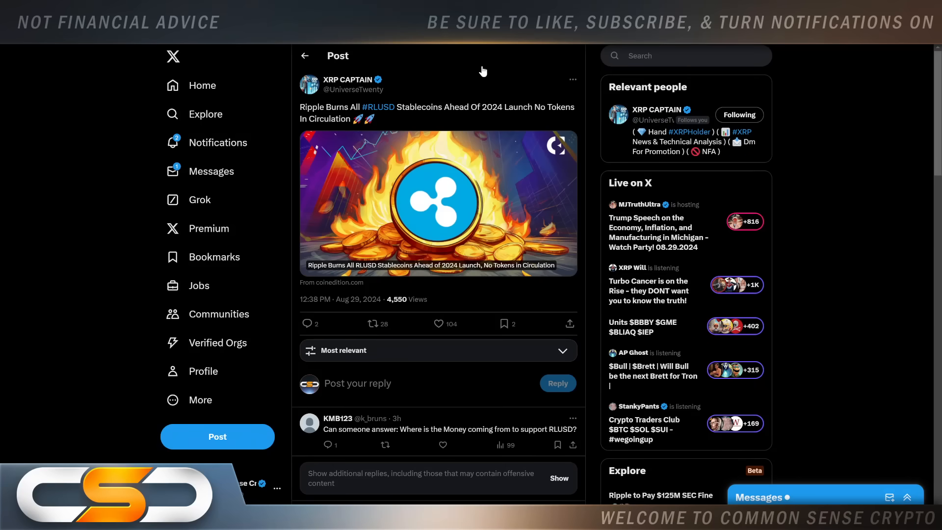
mouse_move(480, 70)
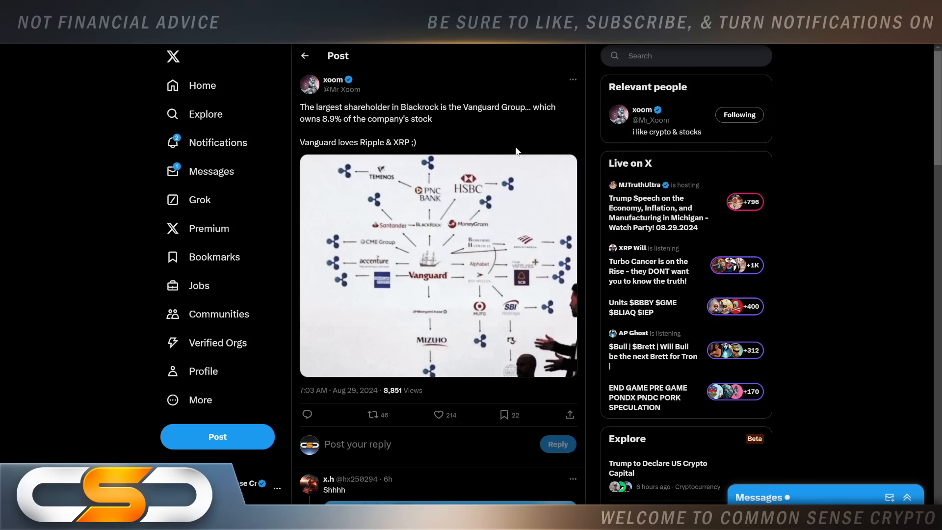
mouse_move(386, 248)
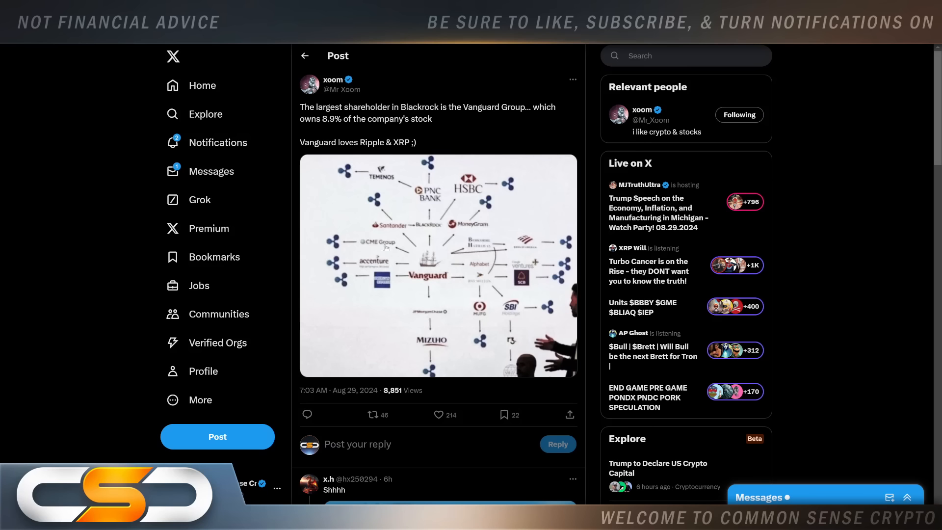
mouse_move(459, 257)
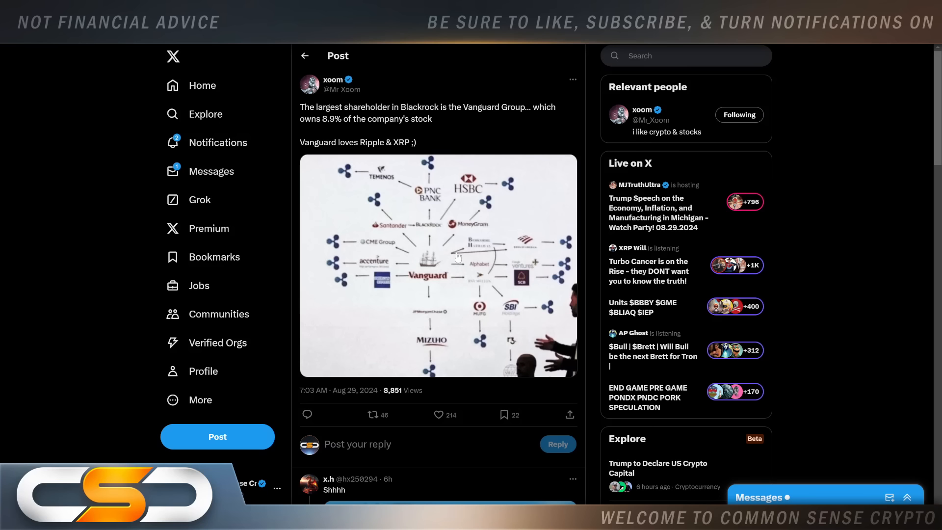
mouse_move(438, 242)
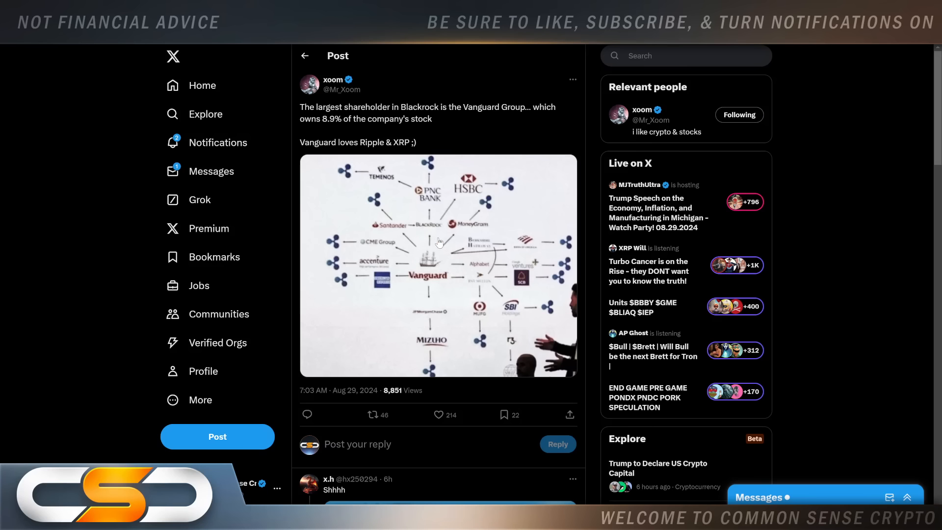
mouse_move(526, 130)
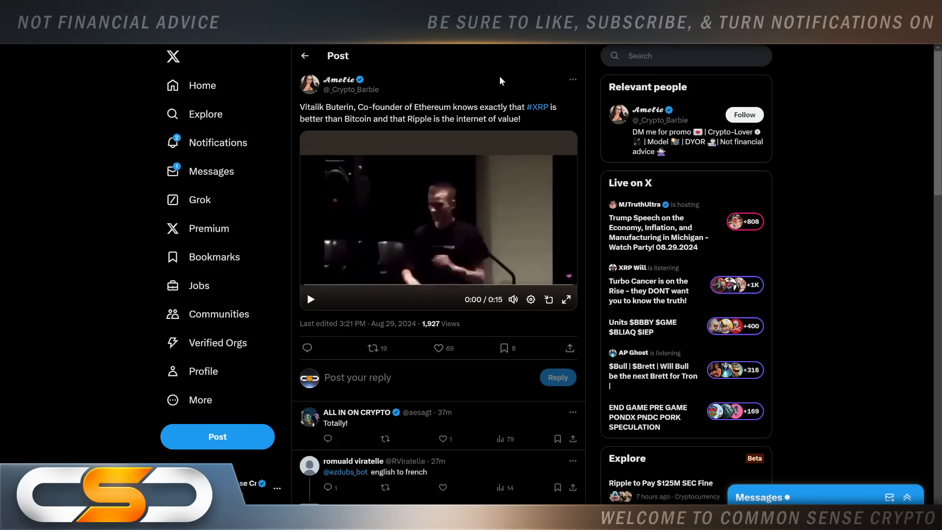
mouse_move(467, 89)
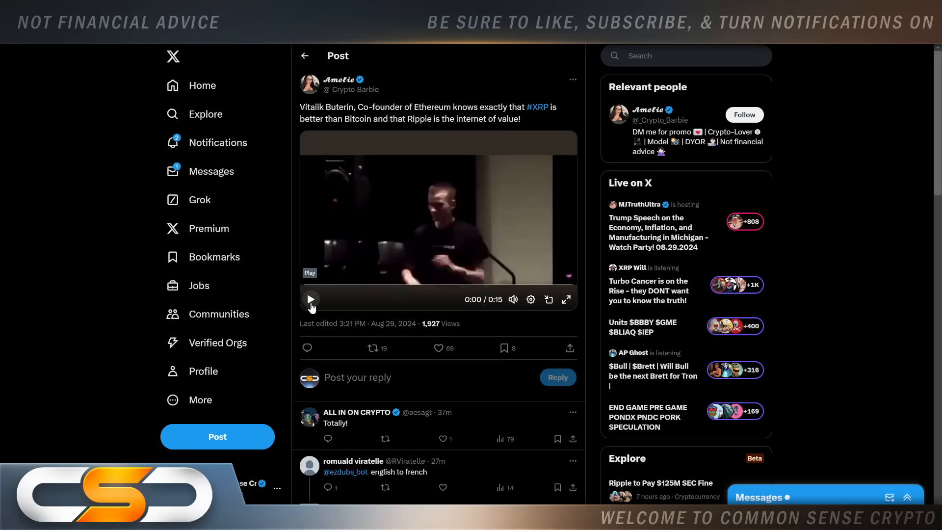
Step: Play the Vitalik Buterin XRP-beats-Bitcoin video clip in Amelie's post
click(310, 299)
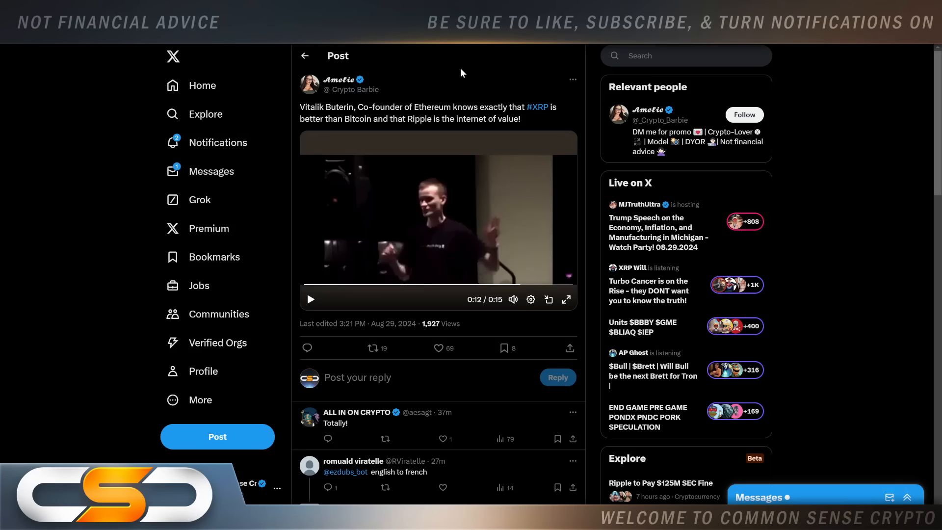
mouse_move(532, 74)
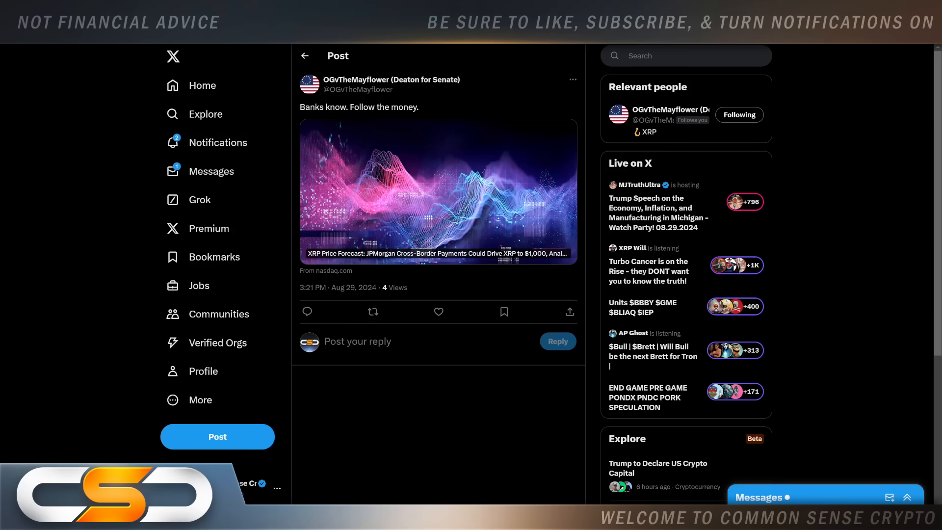
Step: Read the FX Empire JPMorgan cross-border XRP-to-$1,000 article down to Mason Versluis's liquidity cheat sheet
click(438, 192)
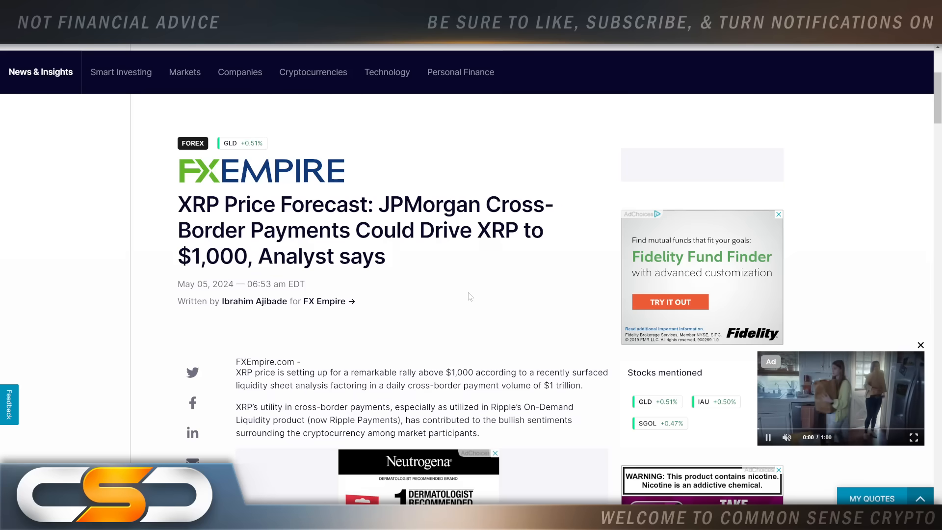
scroll(down, 3)
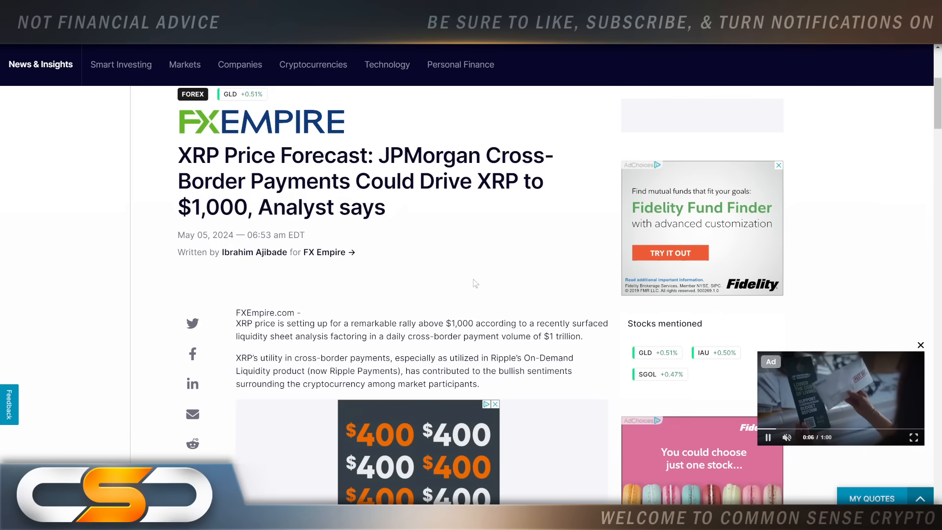
scroll(down, 3)
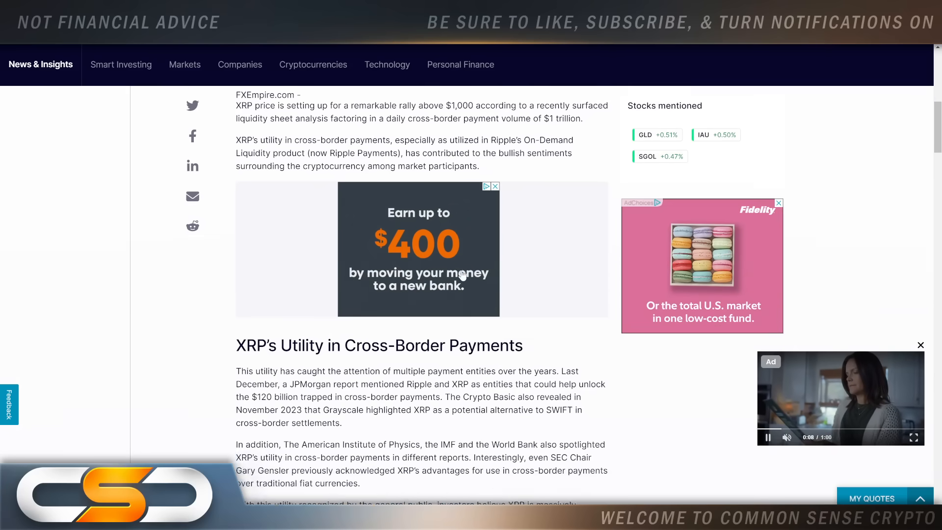
scroll(down, 3)
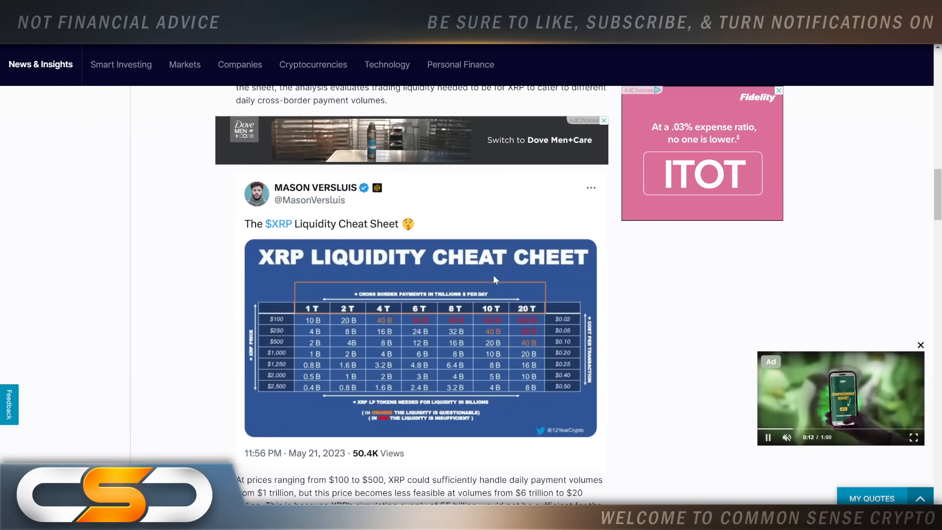
mouse_move(76, 299)
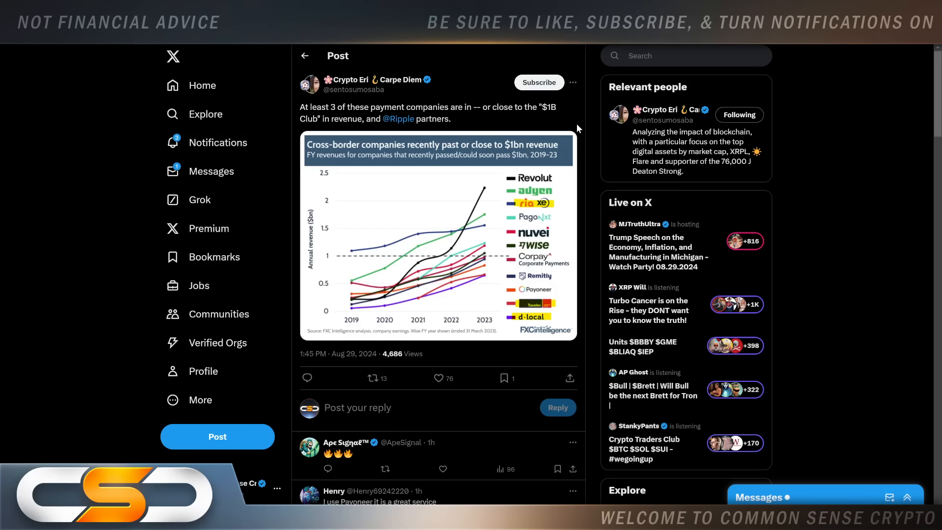
mouse_move(507, 183)
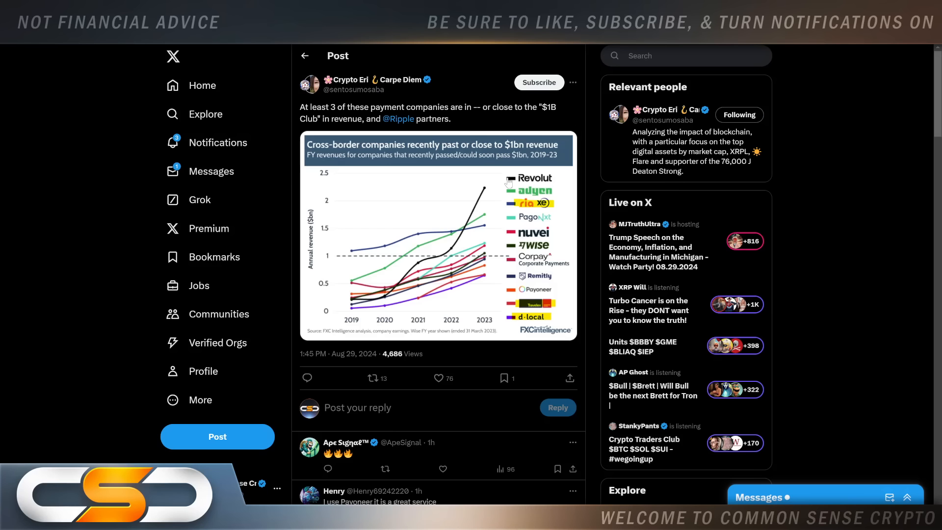
mouse_move(460, 260)
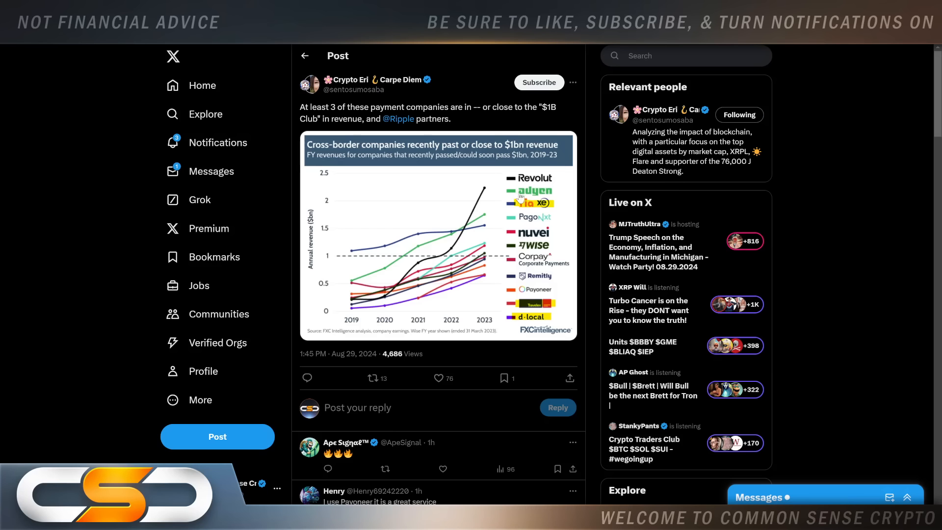
mouse_move(477, 122)
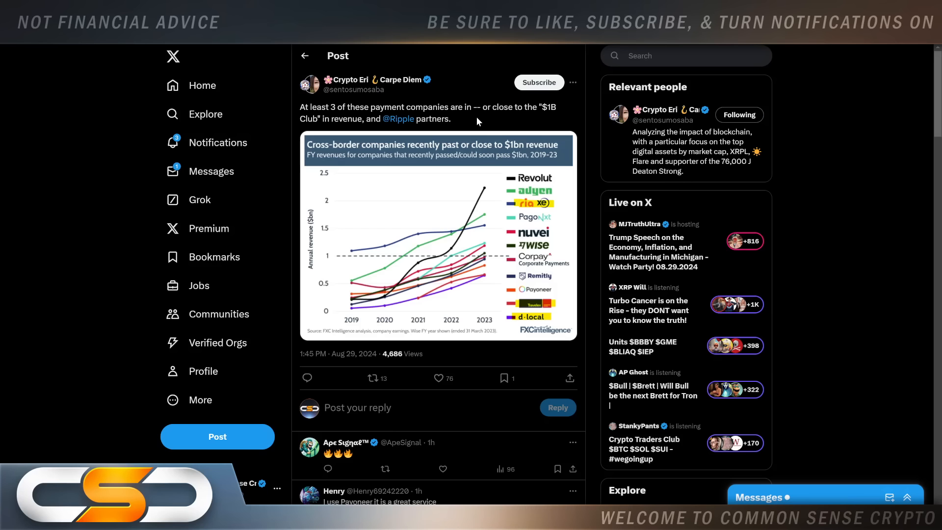
mouse_move(493, 198)
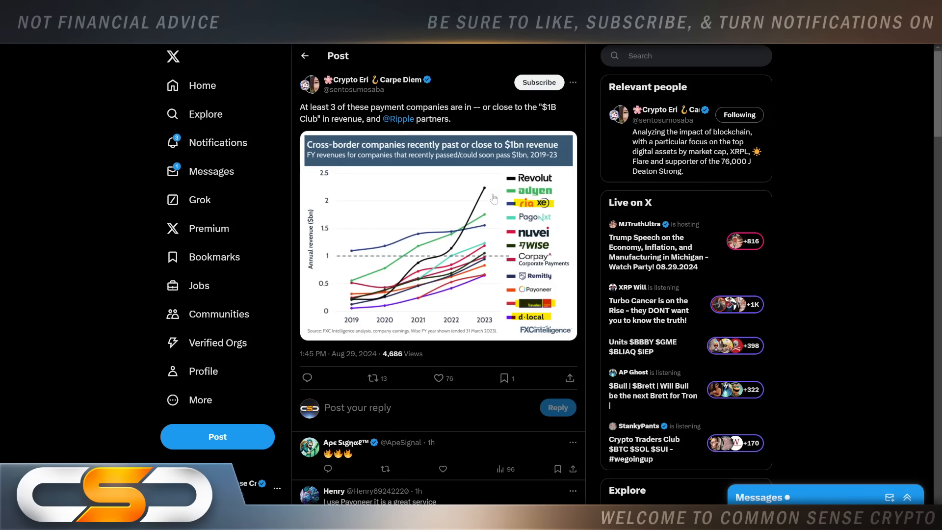
mouse_move(528, 298)
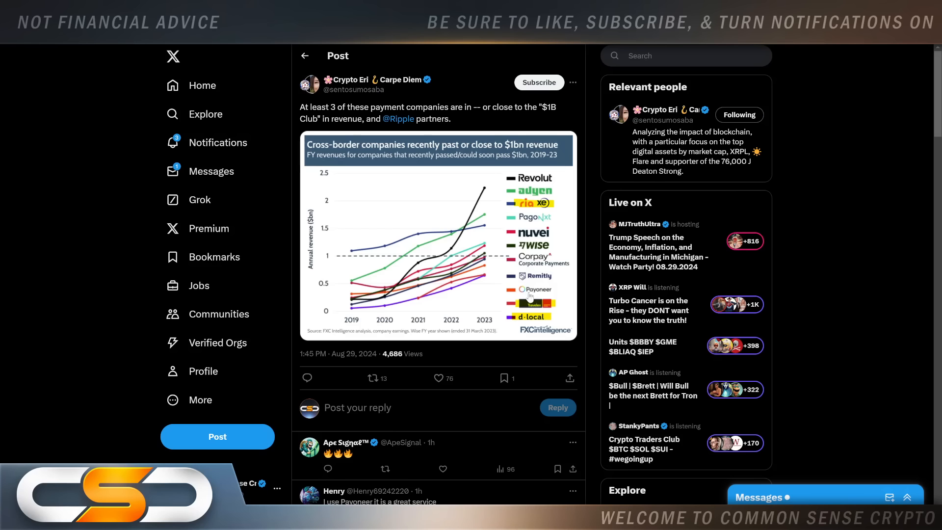
mouse_move(531, 300)
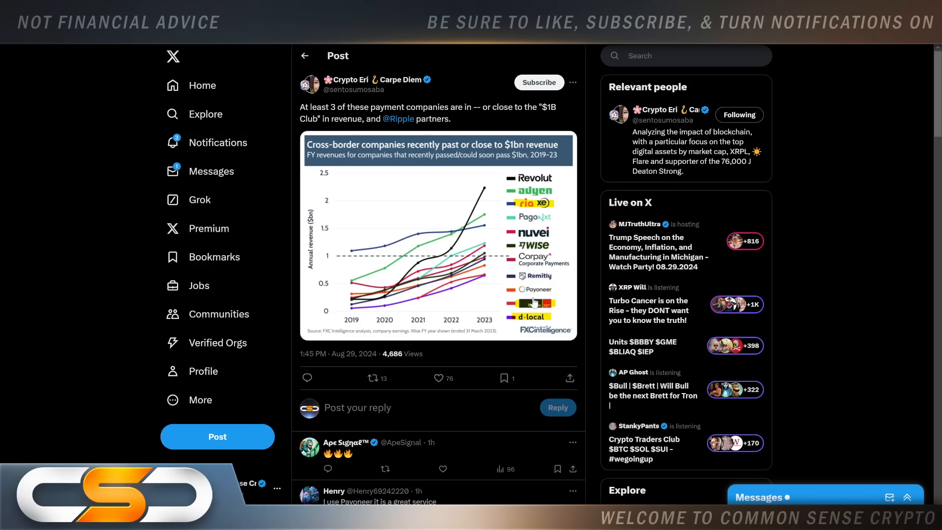
mouse_move(565, 312)
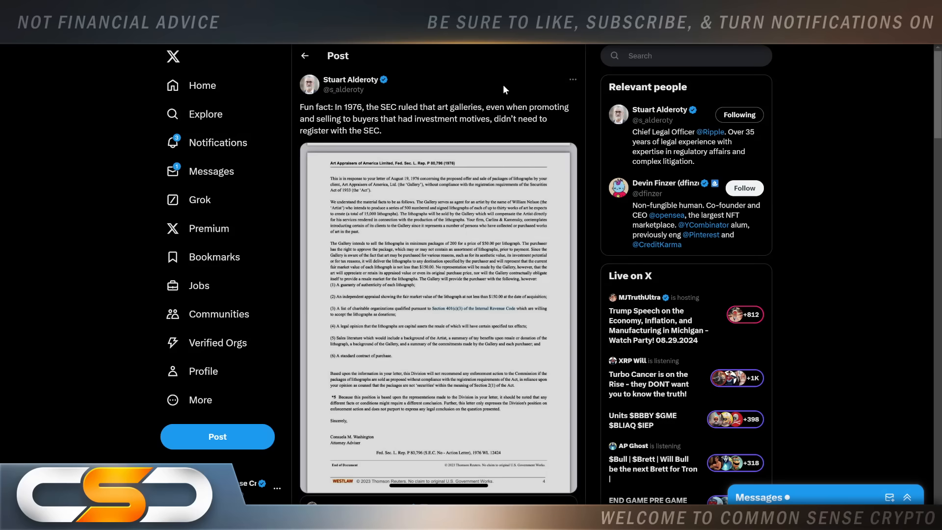
mouse_move(508, 81)
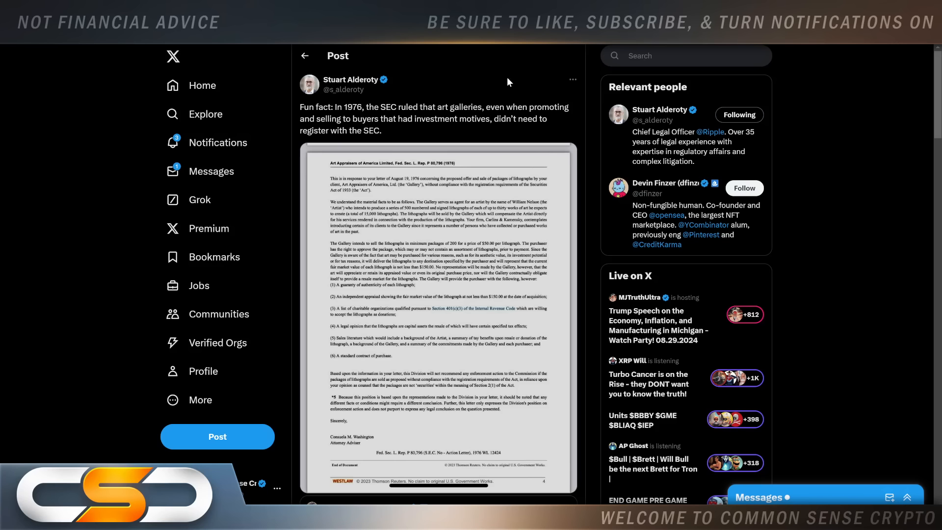
scroll(down, 3)
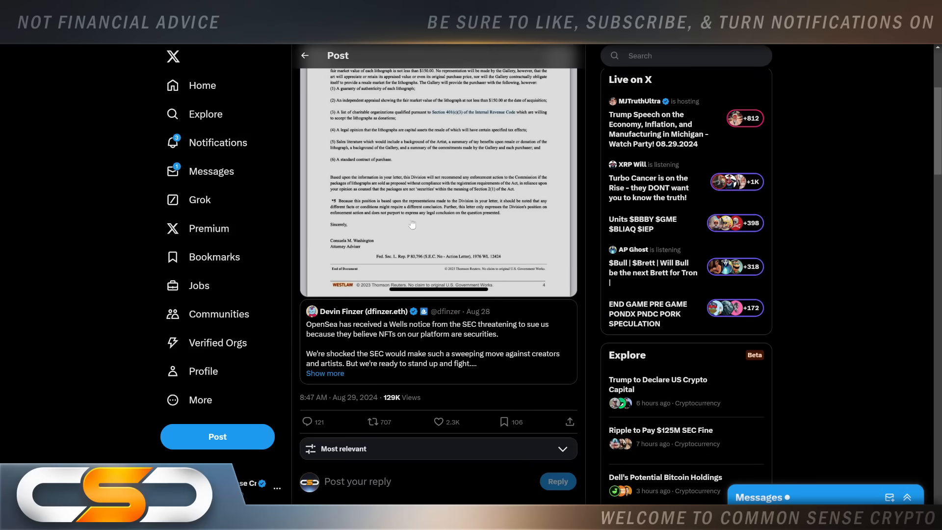
mouse_move(456, 221)
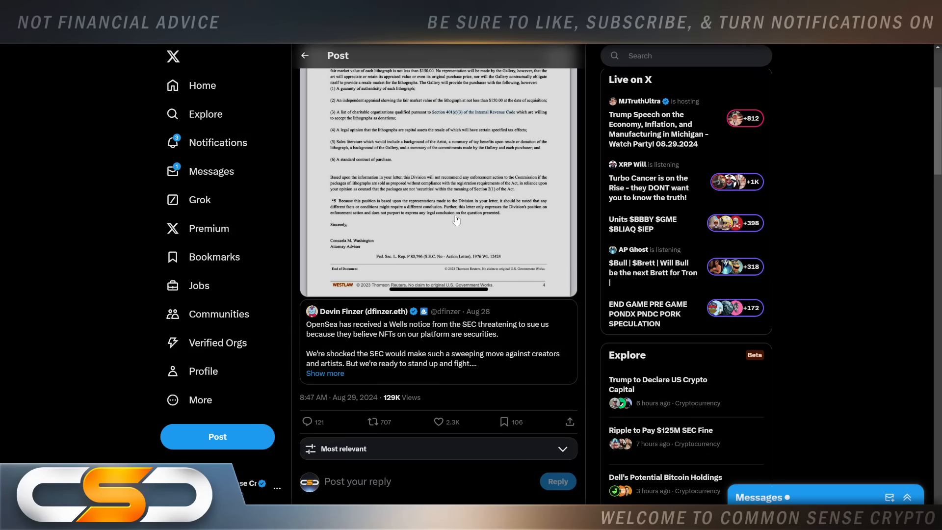
mouse_move(489, 232)
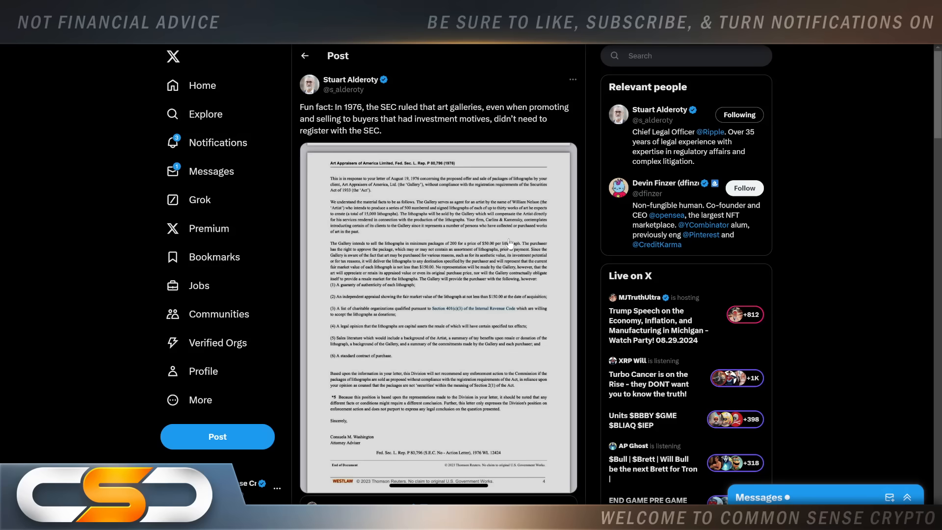
mouse_move(510, 243)
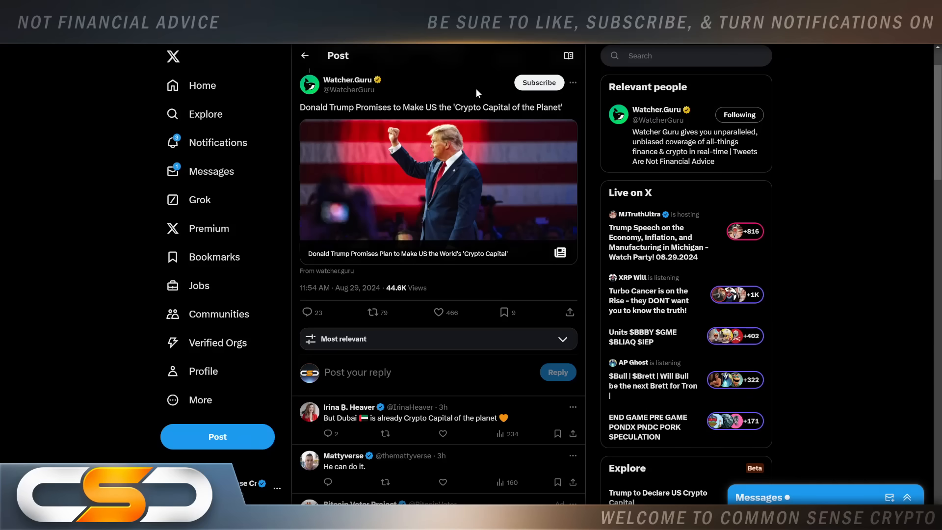
mouse_move(469, 81)
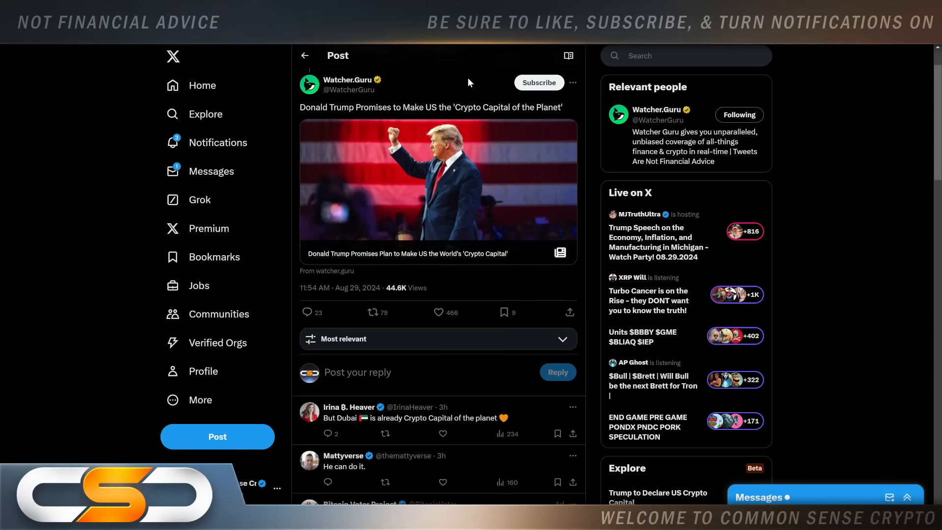
mouse_move(629, 112)
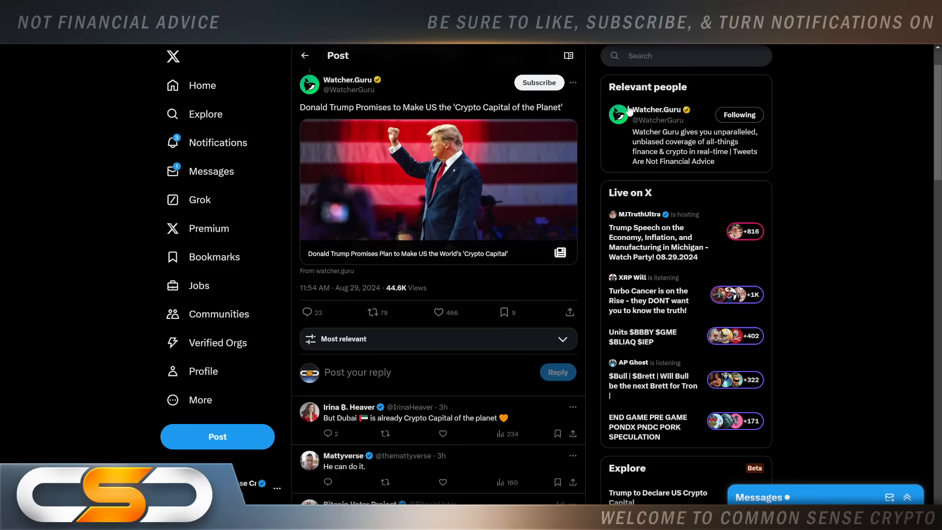
mouse_move(816, 74)
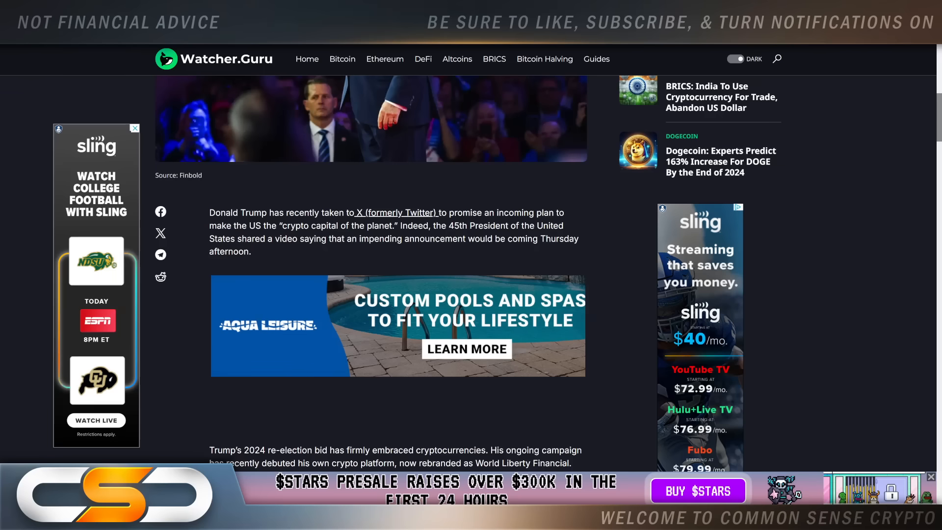
click(134, 127)
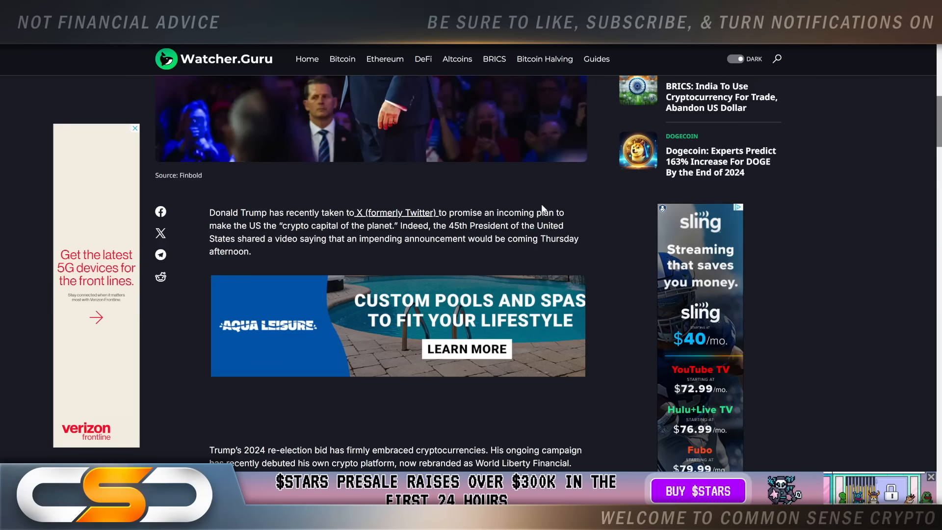
mouse_move(521, 248)
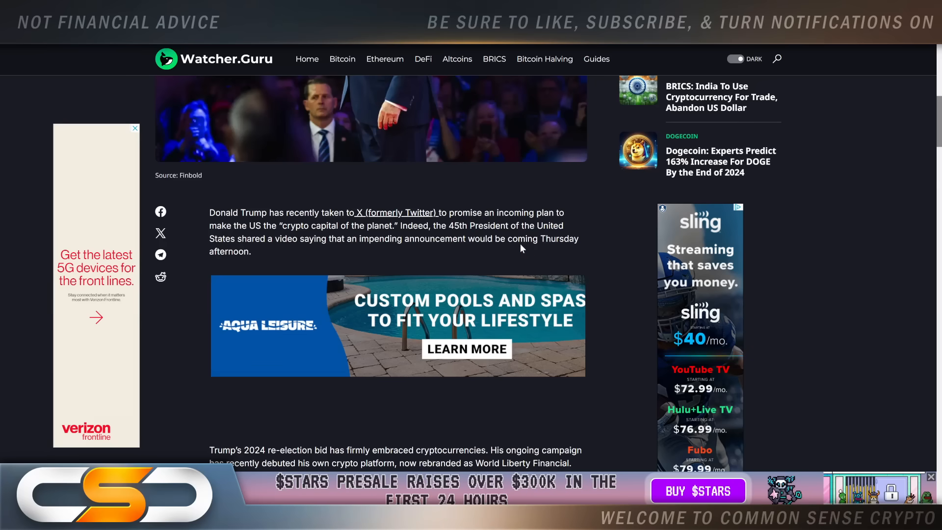